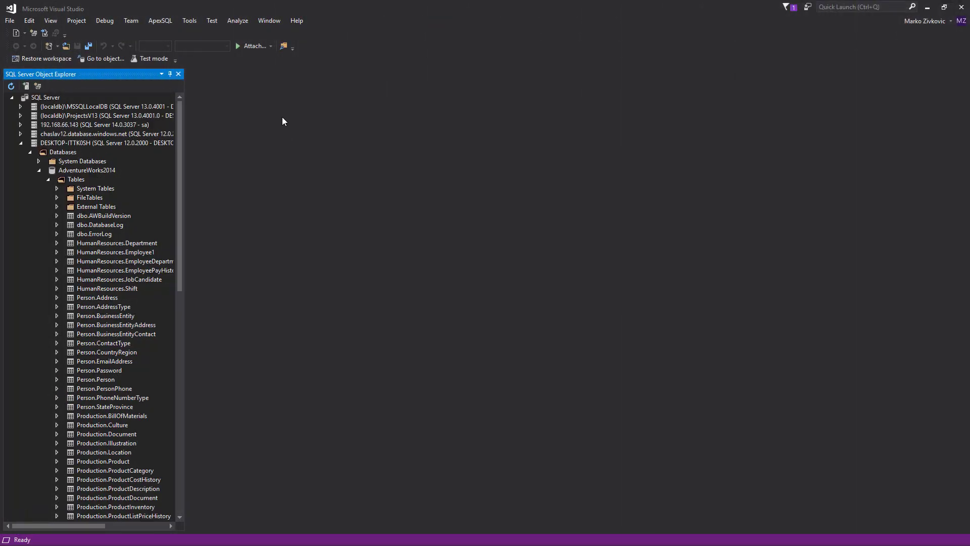
mouse_move(160, 20)
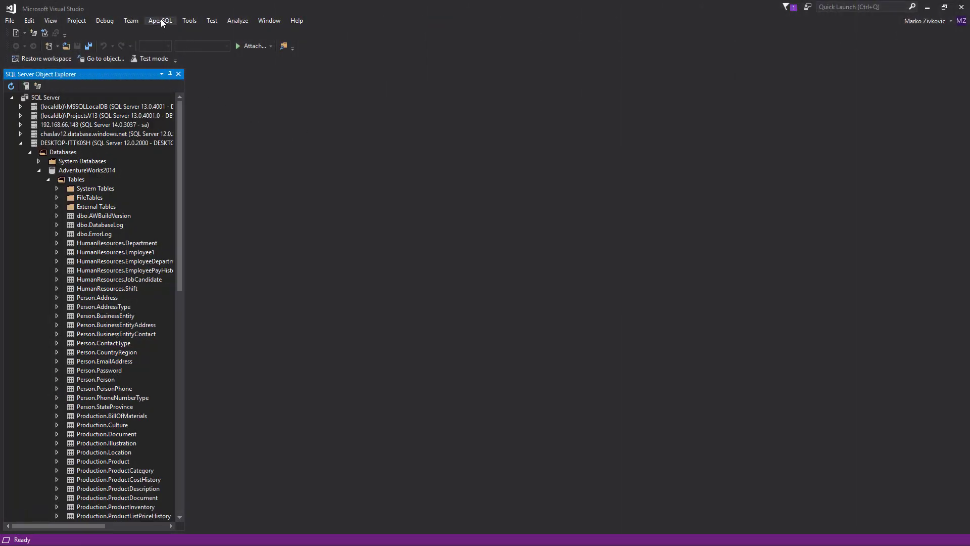
Open the ApexSQL Complete Options window from the ApexSQL menu.
click(160, 20)
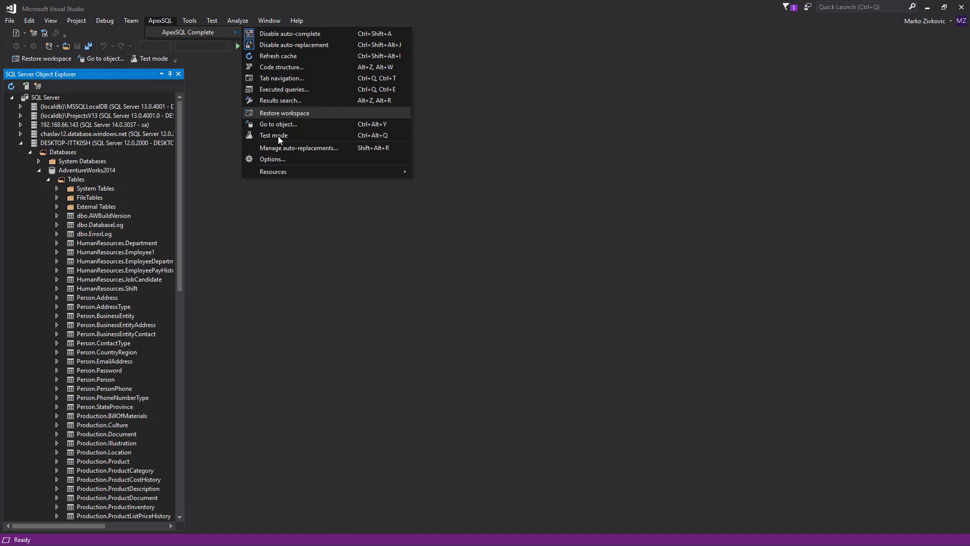
mouse_move(271, 159)
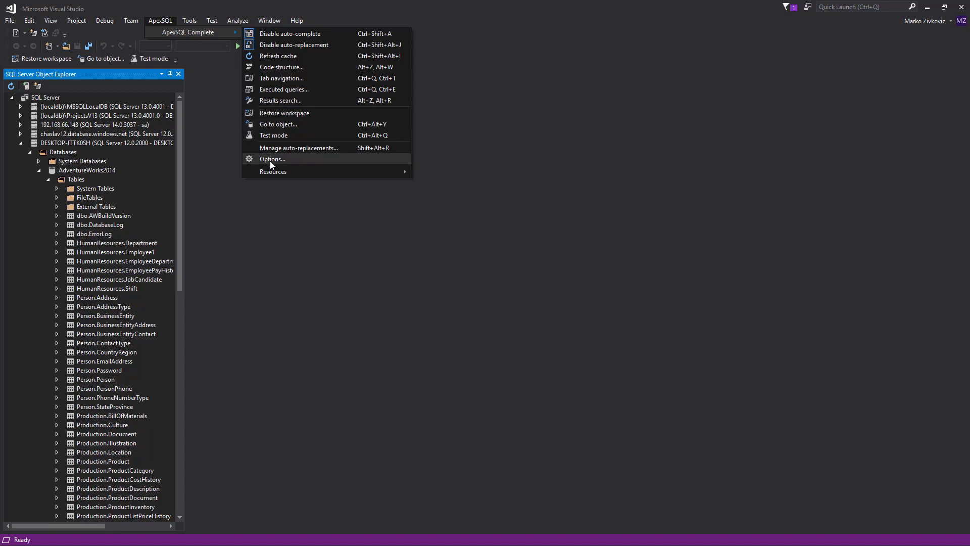
click(273, 159)
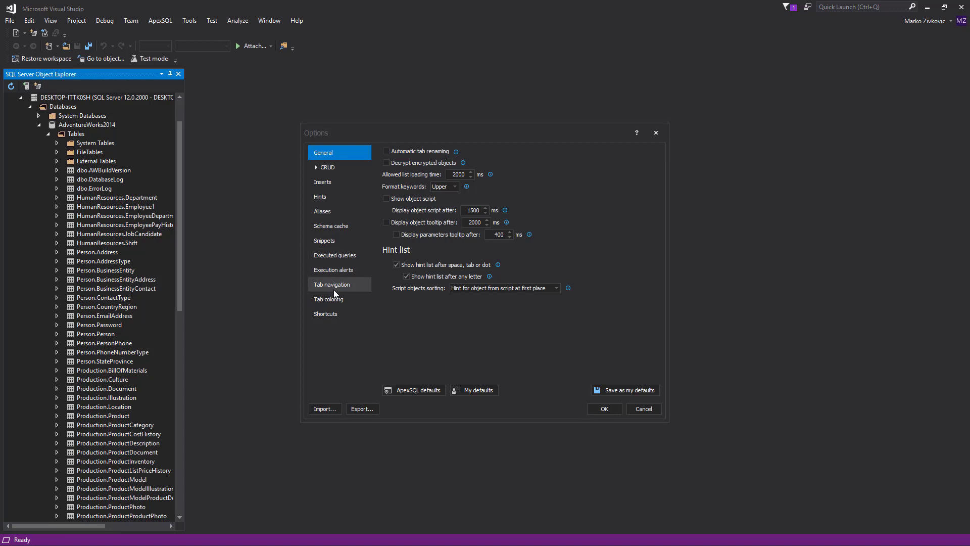
Turn on Tab navigation in its options category and save with OK.
click(331, 284)
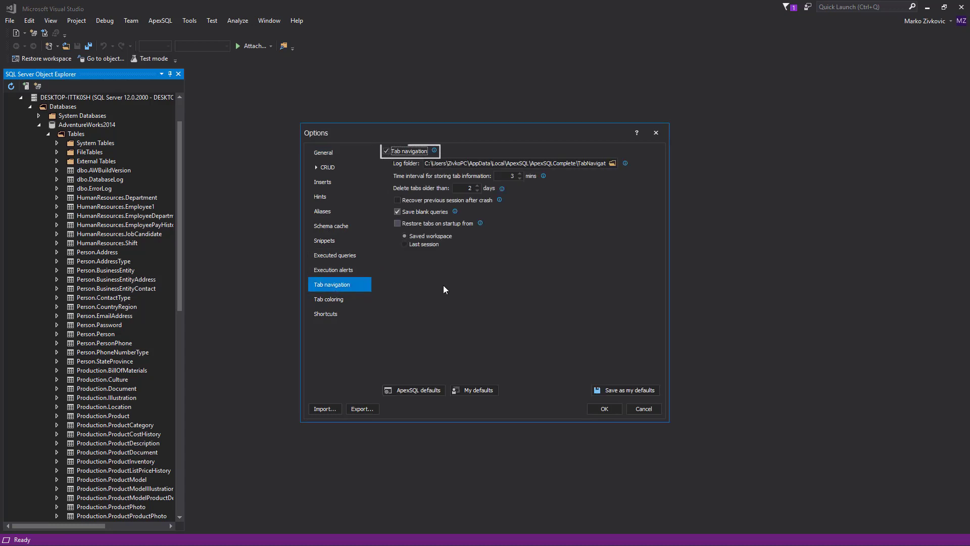
mouse_move(609, 308)
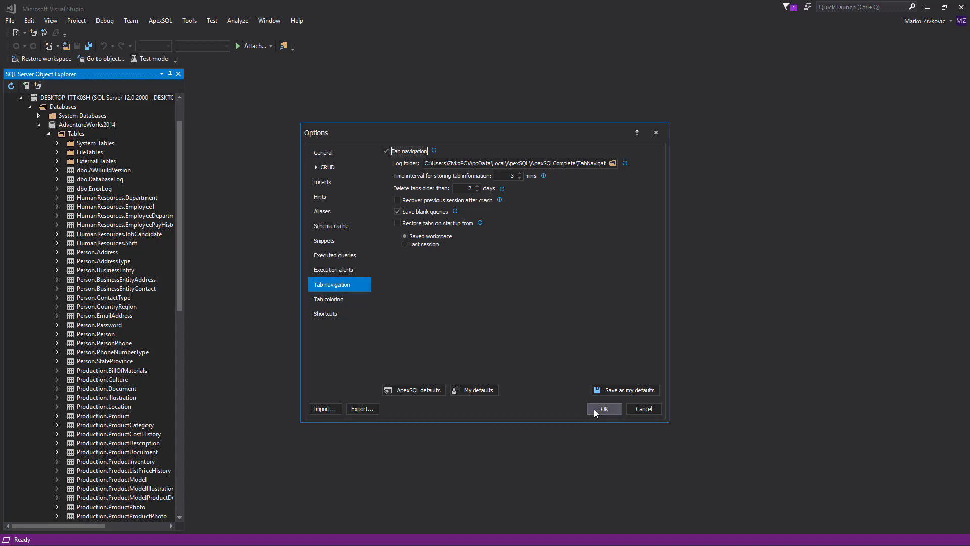
click(603, 409)
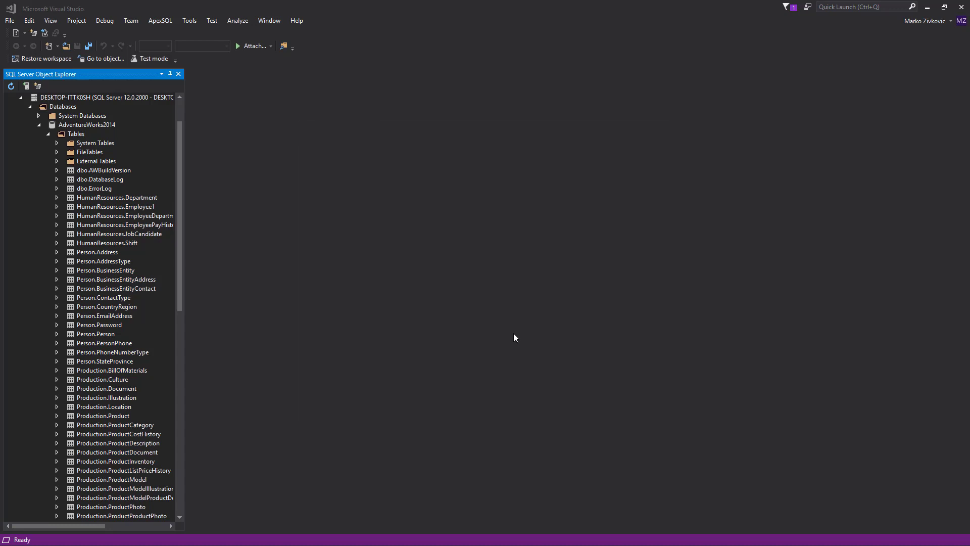
Open additional New Query windows on the AdventureWorks2014 database.
click(87, 125)
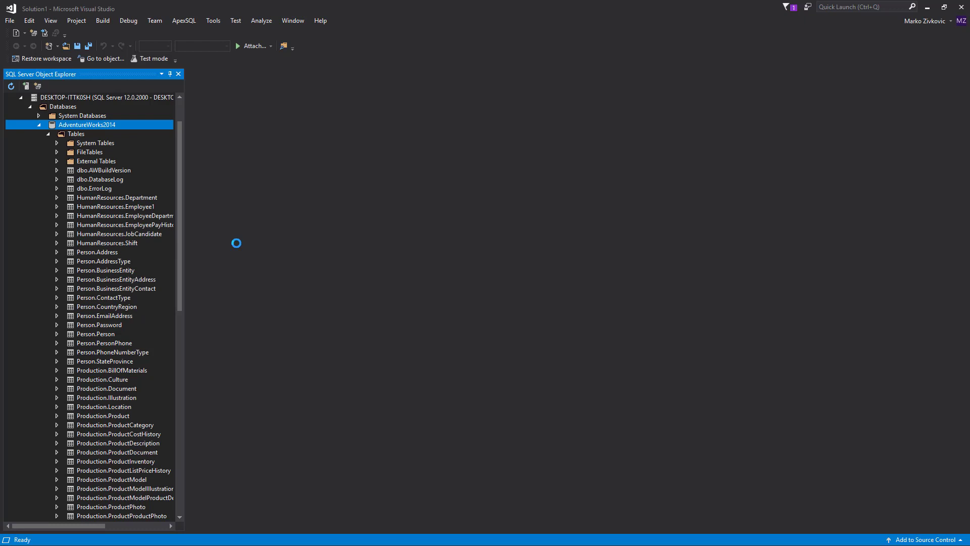
click(86, 124)
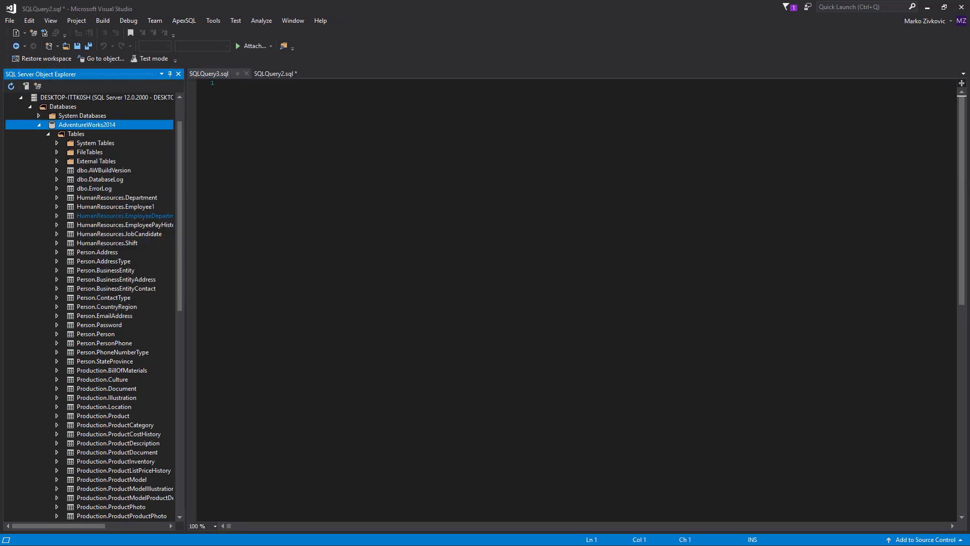
right_click(88, 125)
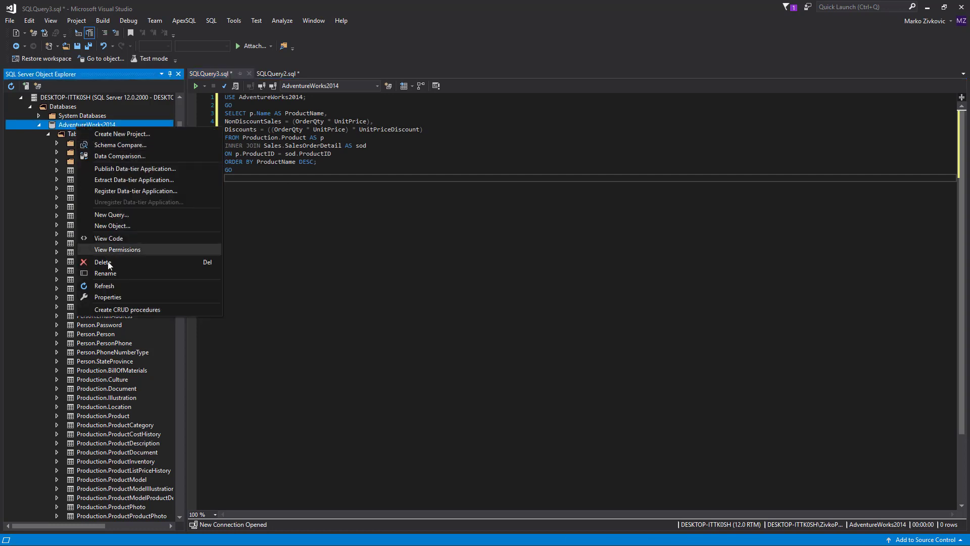
click(112, 215)
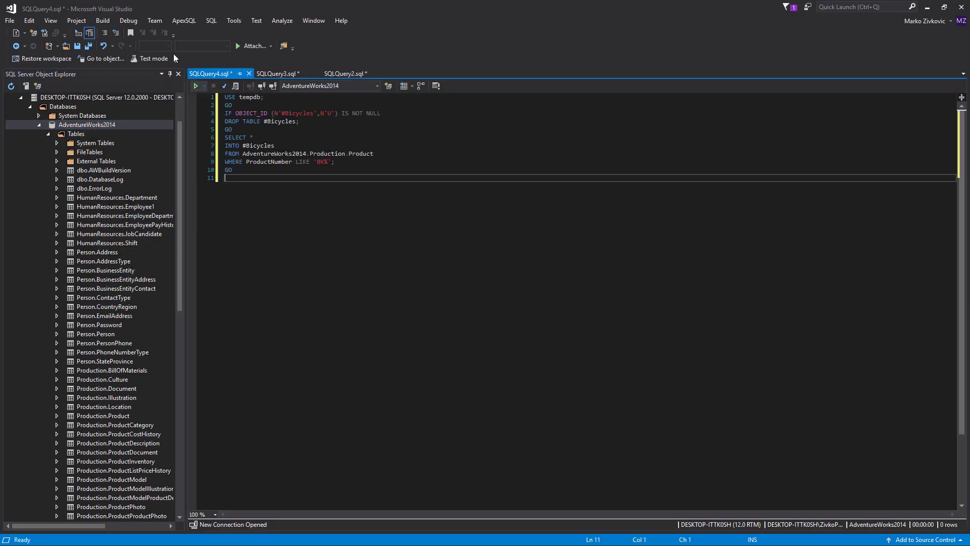
Show the Tab navigation pane from ApexSQL > ApexSQL Complete.
click(183, 20)
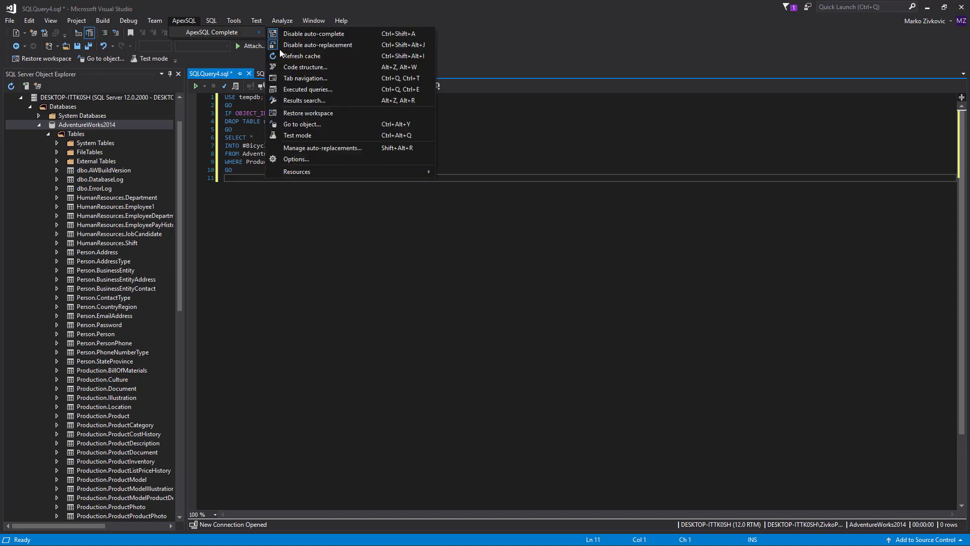
click(306, 78)
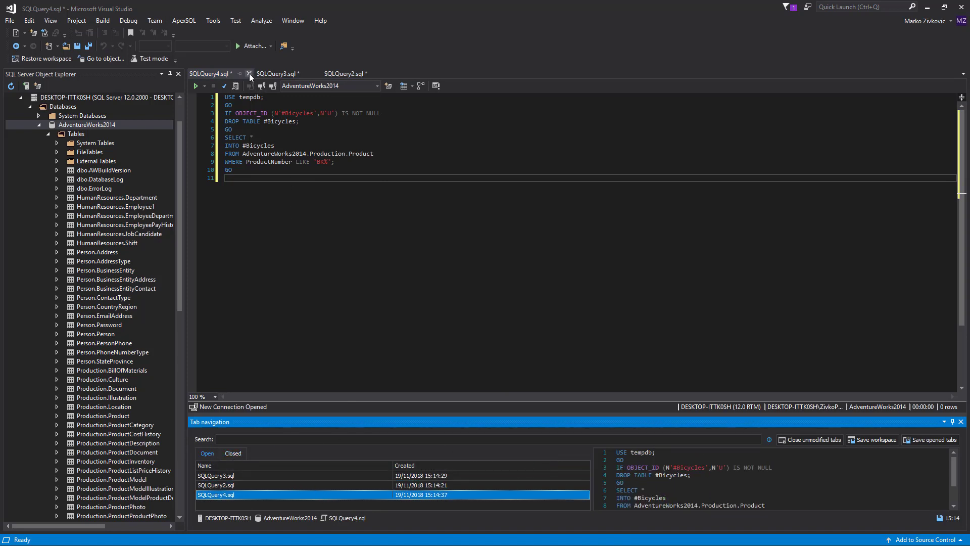
Close SQLQuery4, then reopen SQLQuery3 and SQLQuery4 from the Closed list.
click(248, 73)
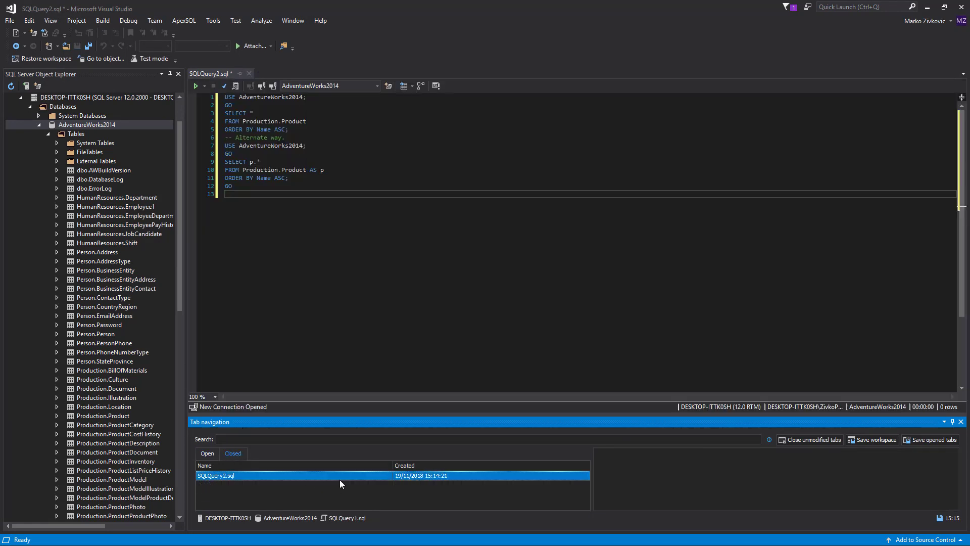
click(233, 454)
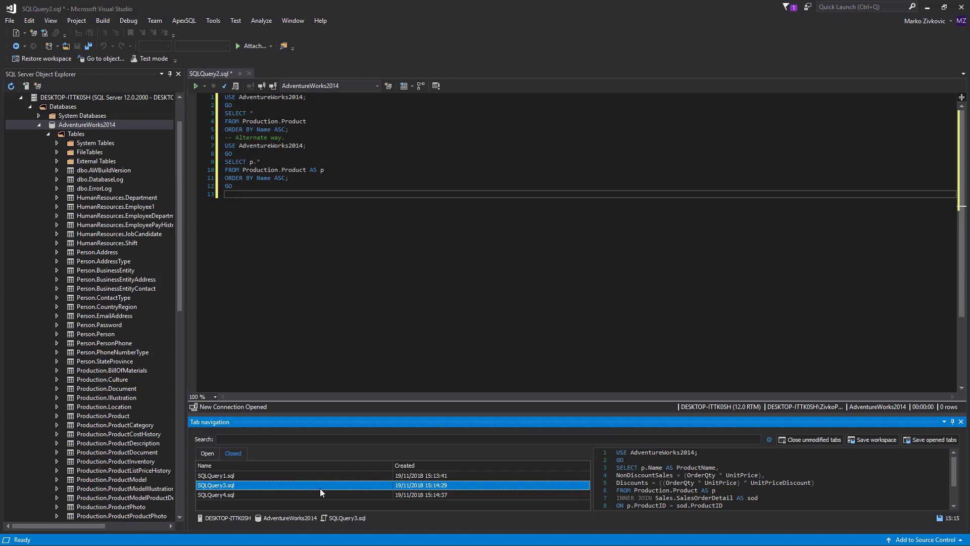
double_click(216, 485)
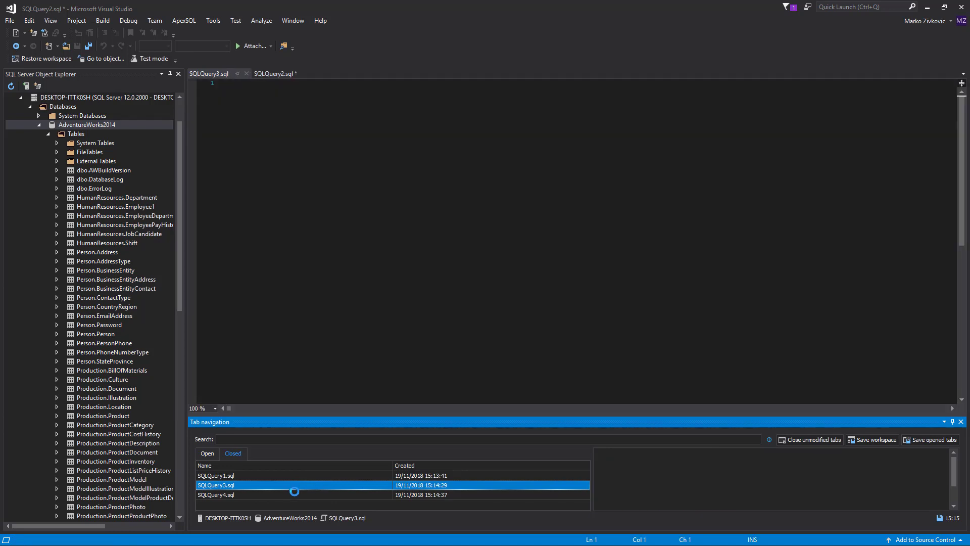
double_click(216, 486)
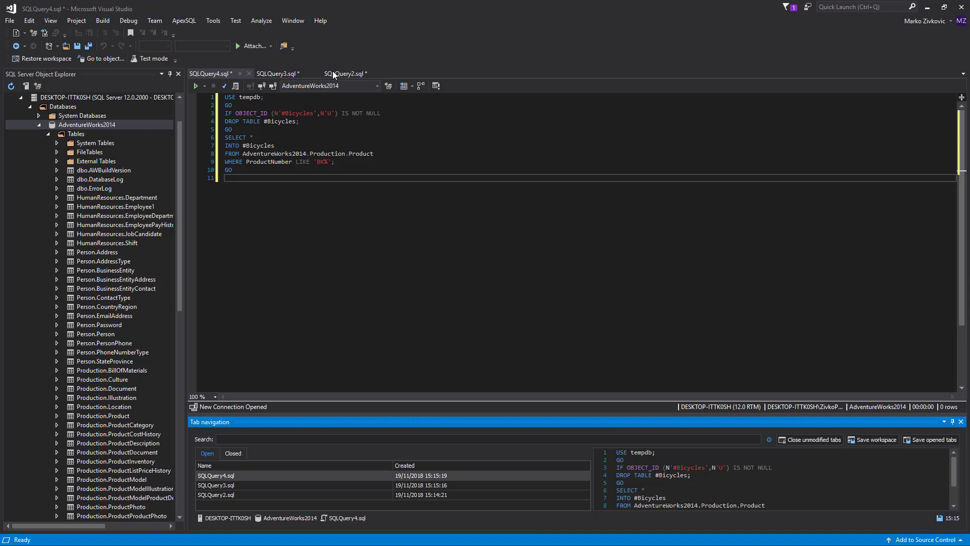
Set Tab navigation to store tab information every 4 minutes and save.
click(183, 20)
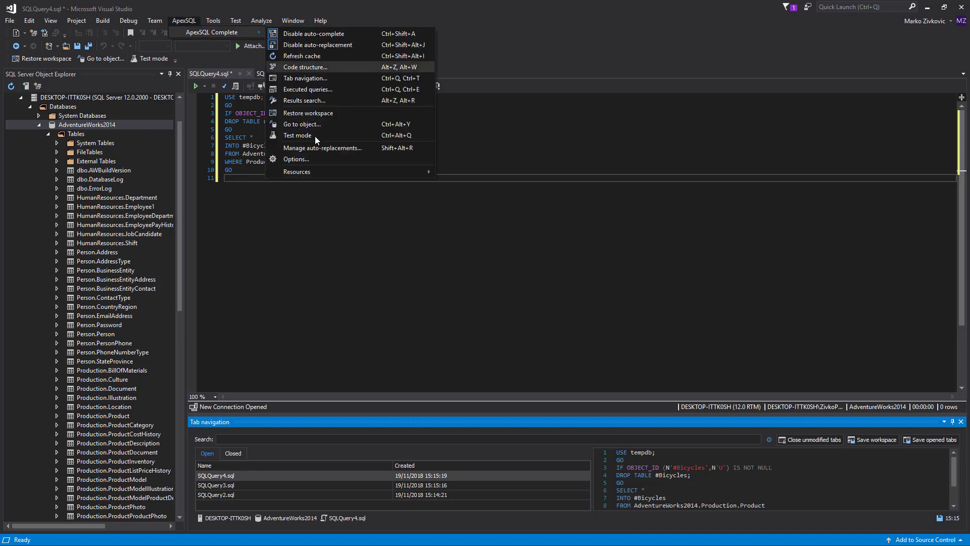
click(298, 159)
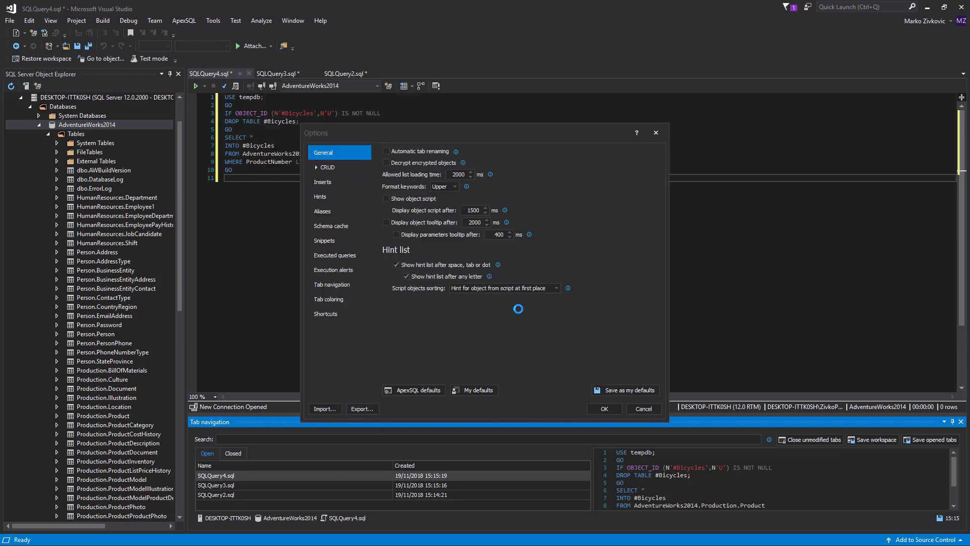
click(332, 284)
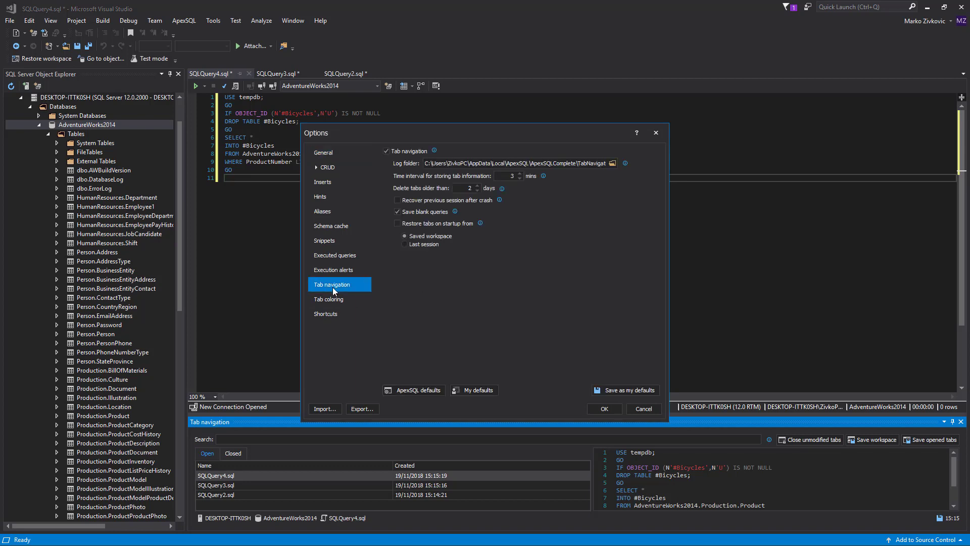
mouse_move(430, 179)
text(4)
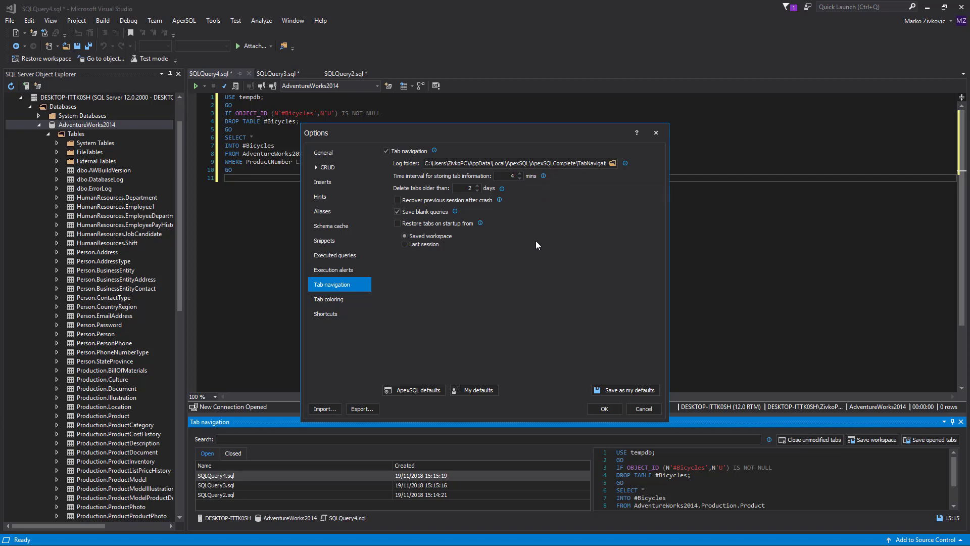
mouse_move(603, 408)
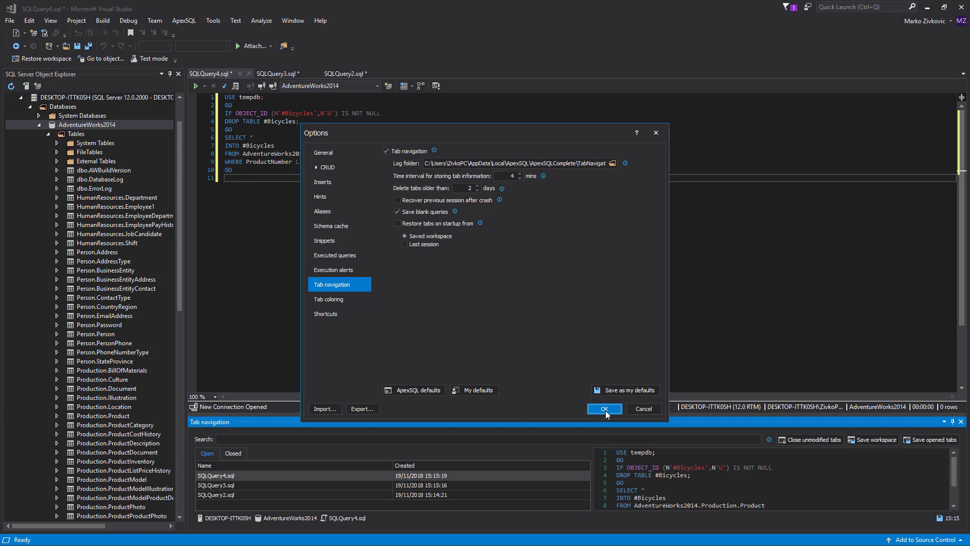
click(604, 408)
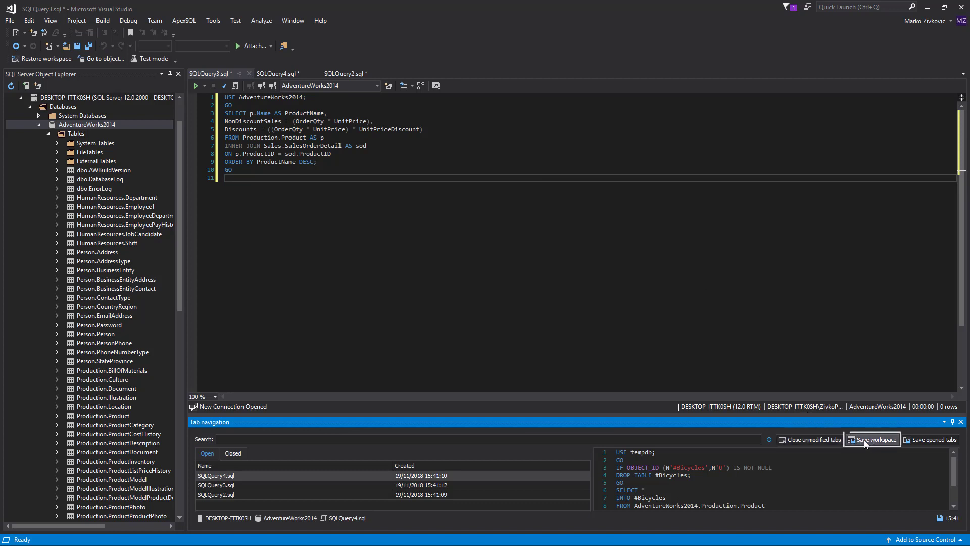
Close All Documents from the SQLQuery3 tab, discarding unsaved changes.
right_click(210, 73)
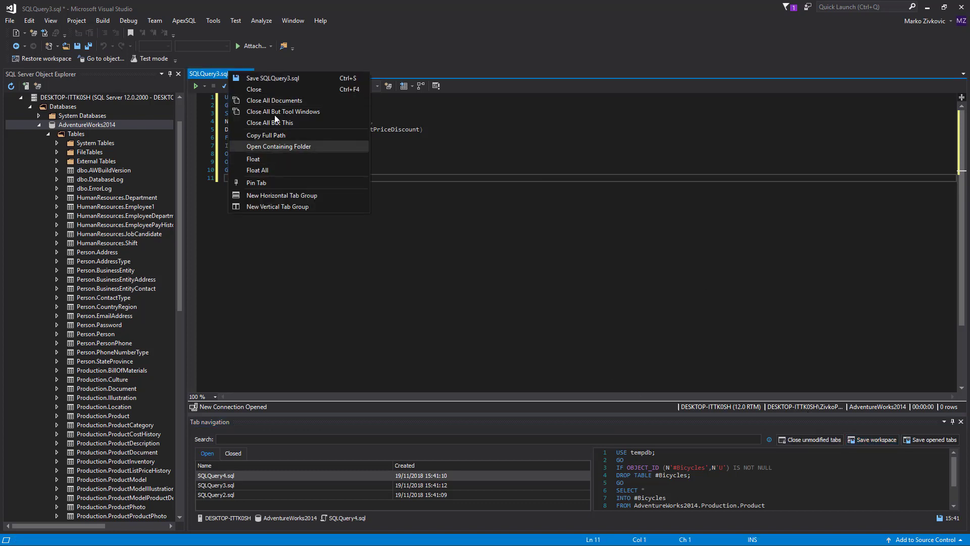
click(273, 100)
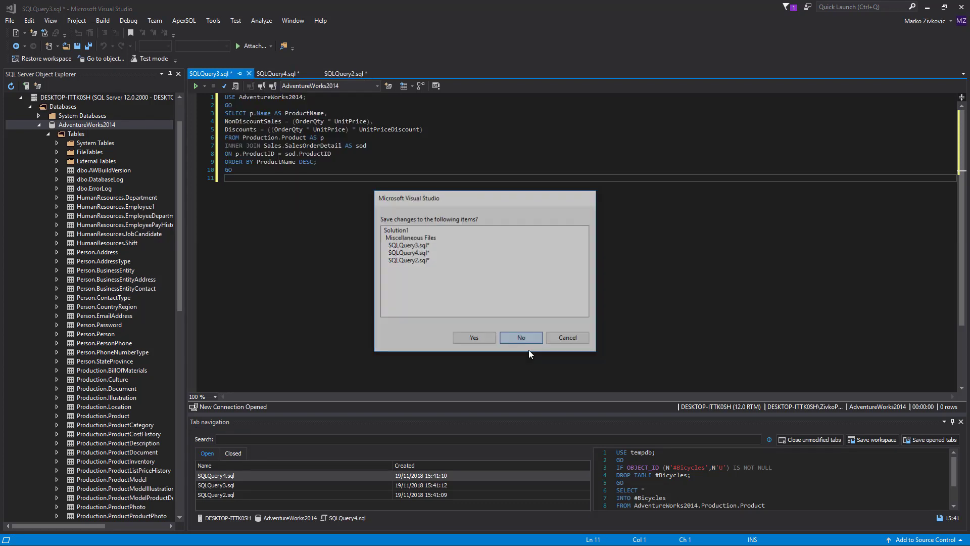
click(521, 337)
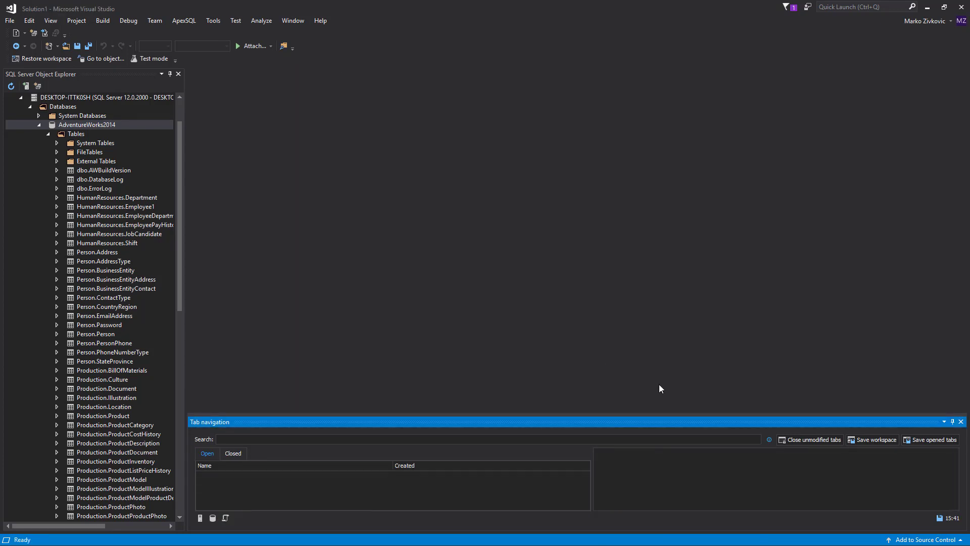
mouse_move(42, 58)
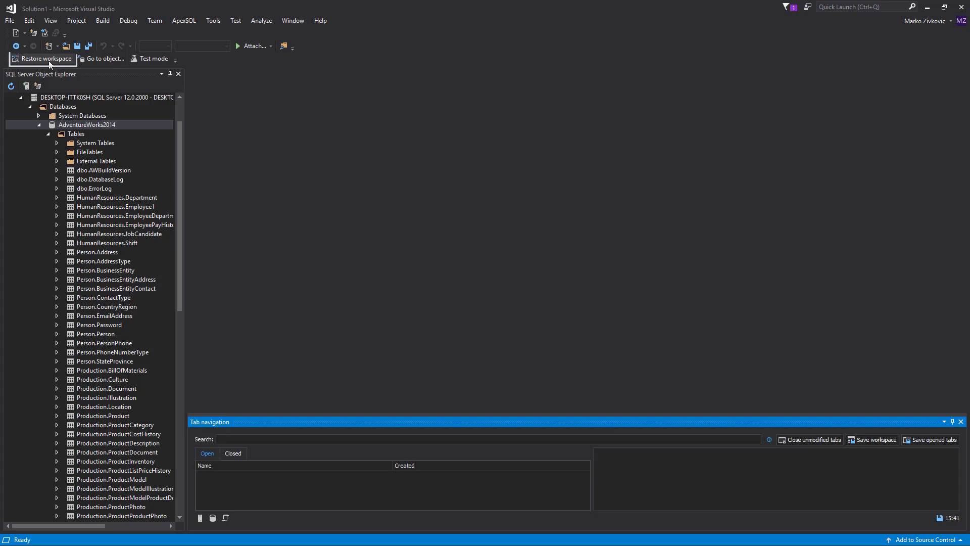
Restore the saved workspace to reopen the three query tabs.
click(42, 58)
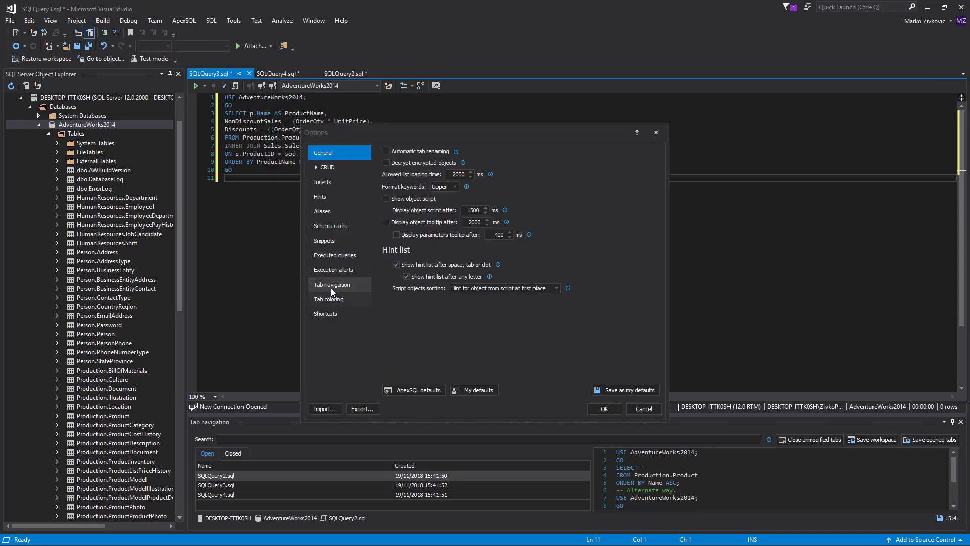
Enable 'Restore tabs on startup from' and 'Recover previous session after crash', then apply.
click(333, 284)
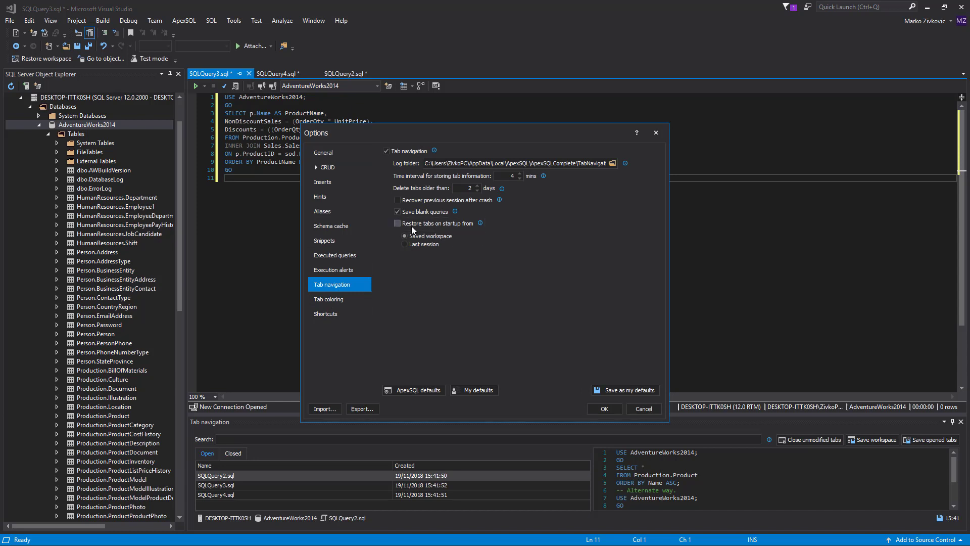
click(397, 223)
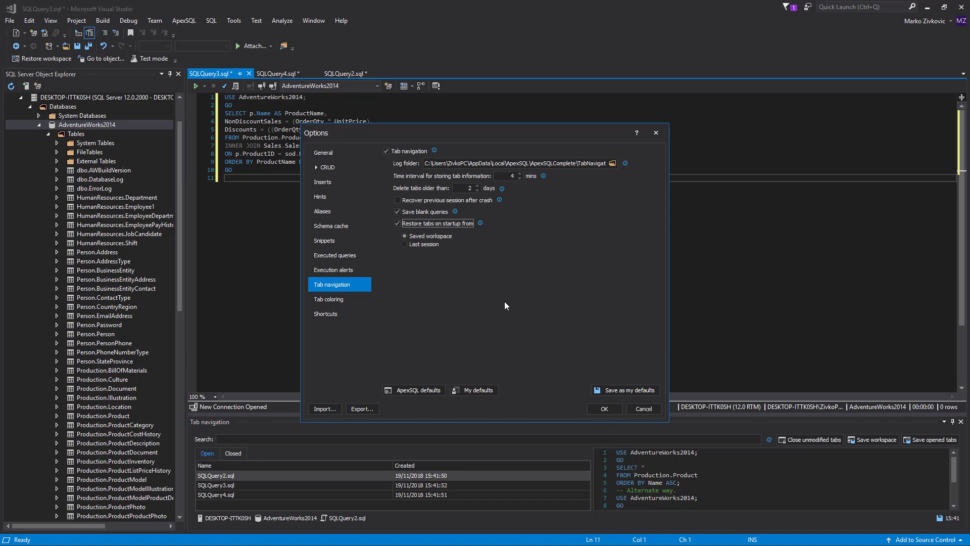
mouse_move(511, 349)
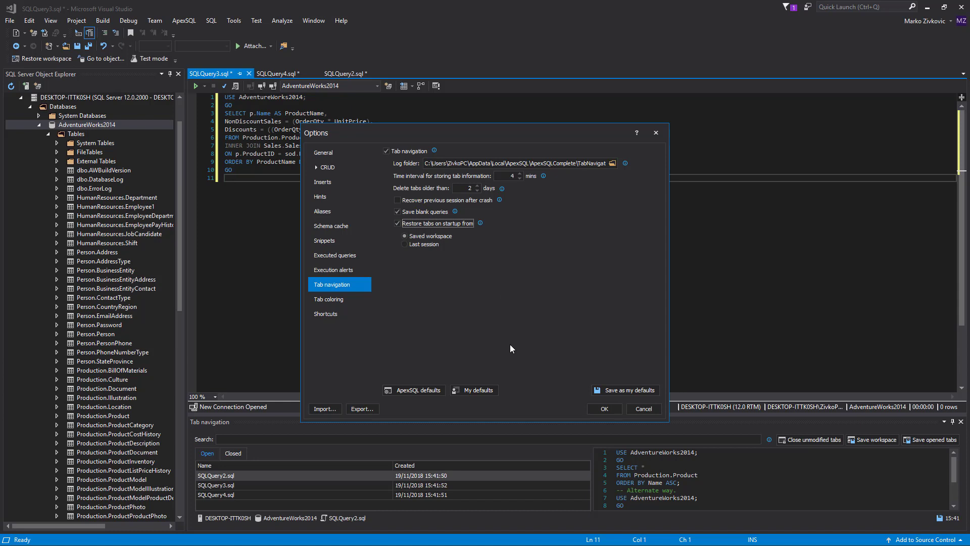
mouse_move(502, 243)
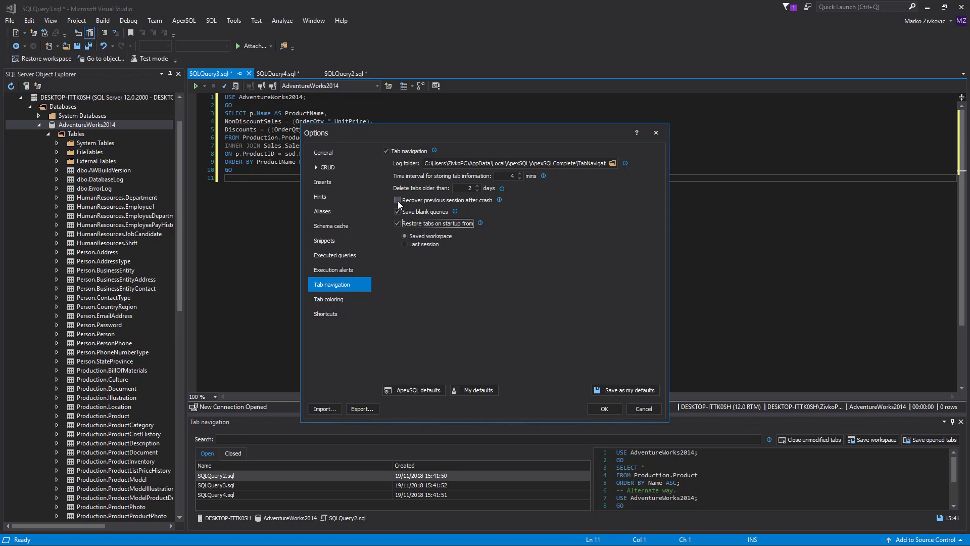
click(397, 201)
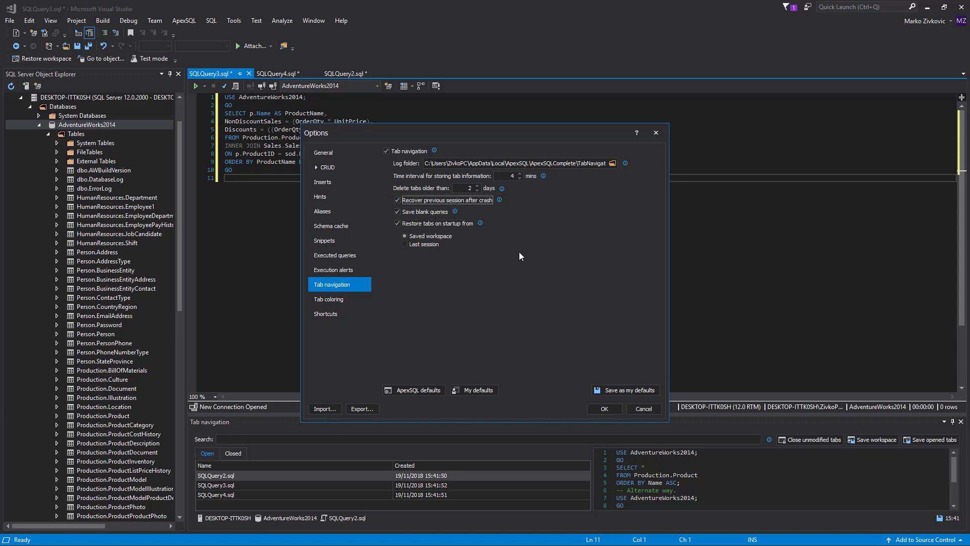
mouse_move(530, 272)
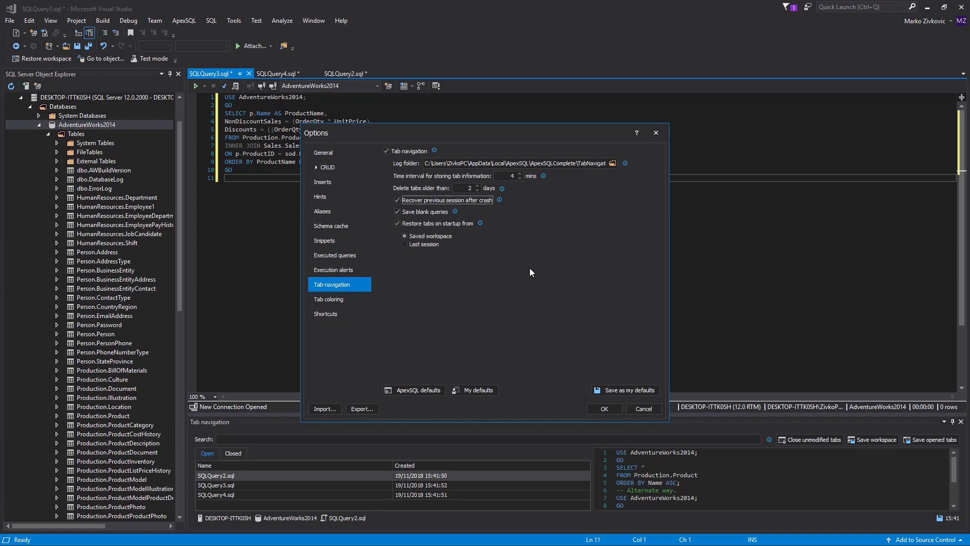
click(520, 163)
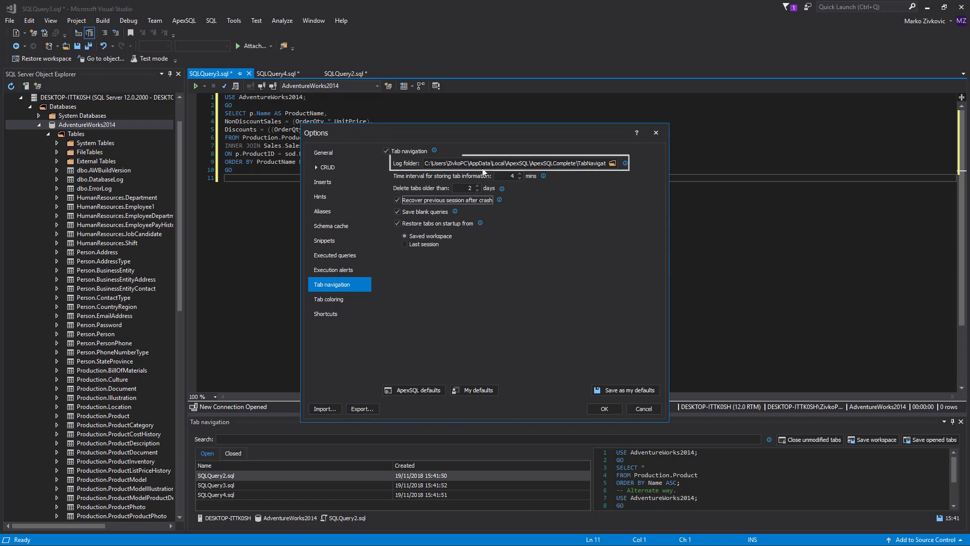
click(613, 163)
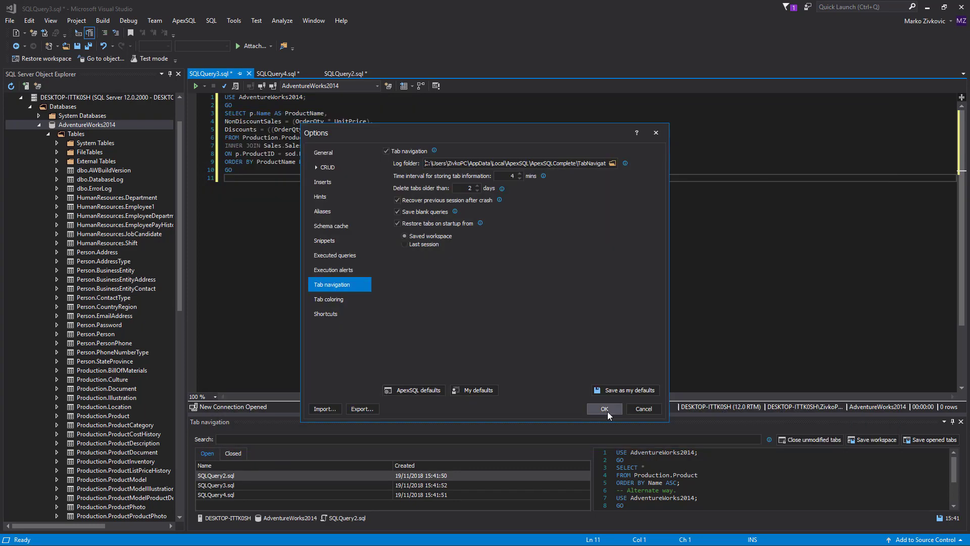
click(603, 408)
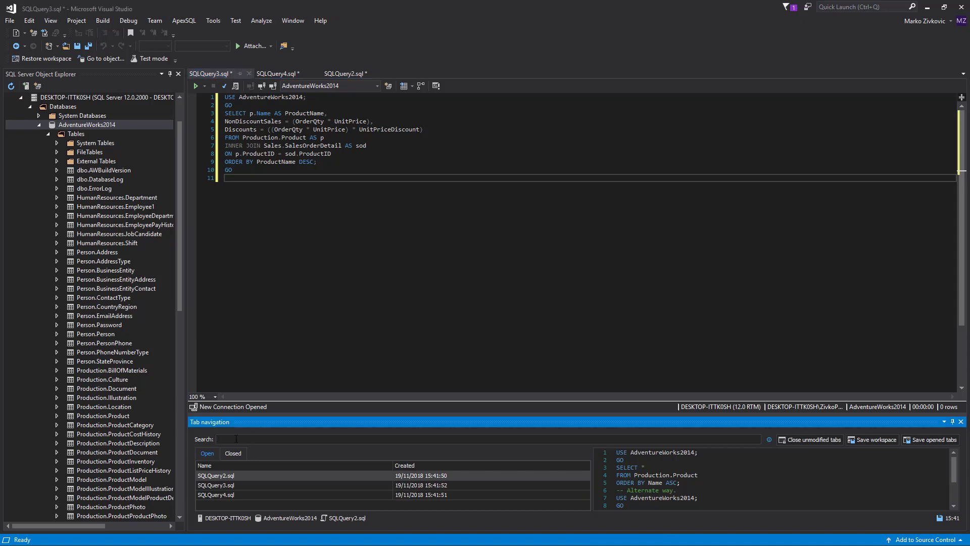
Search the open tabs for 'Name' and preview SQLQuery3.sql.
text(Name)
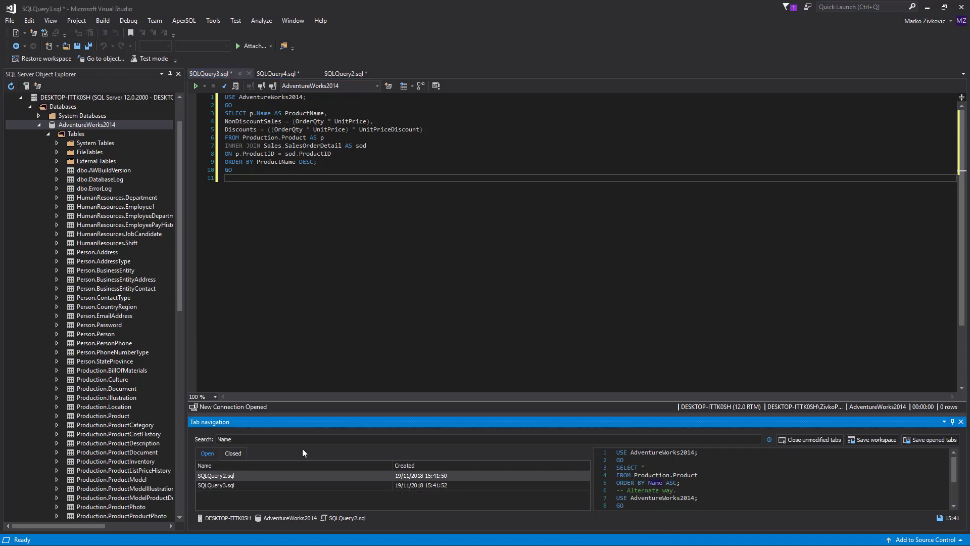
click(217, 486)
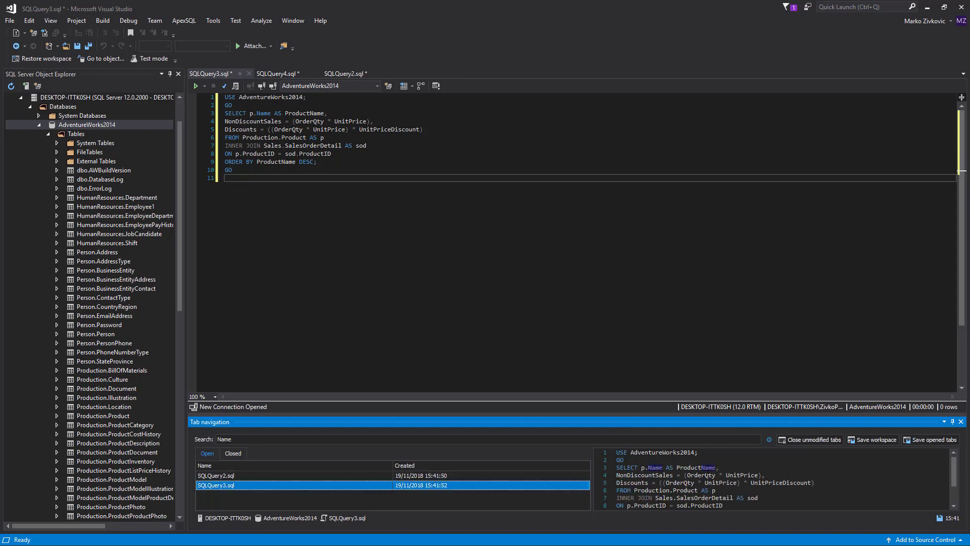
mouse_move(284, 480)
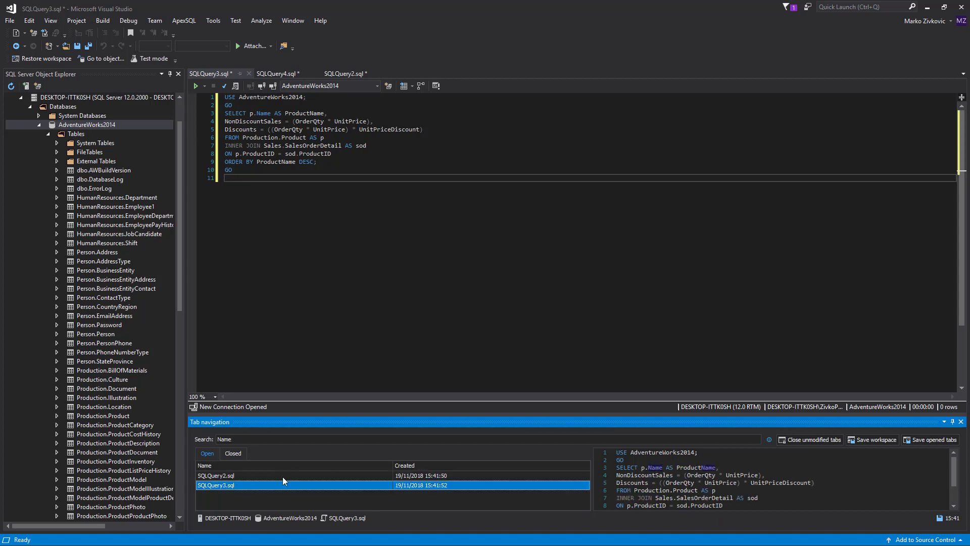